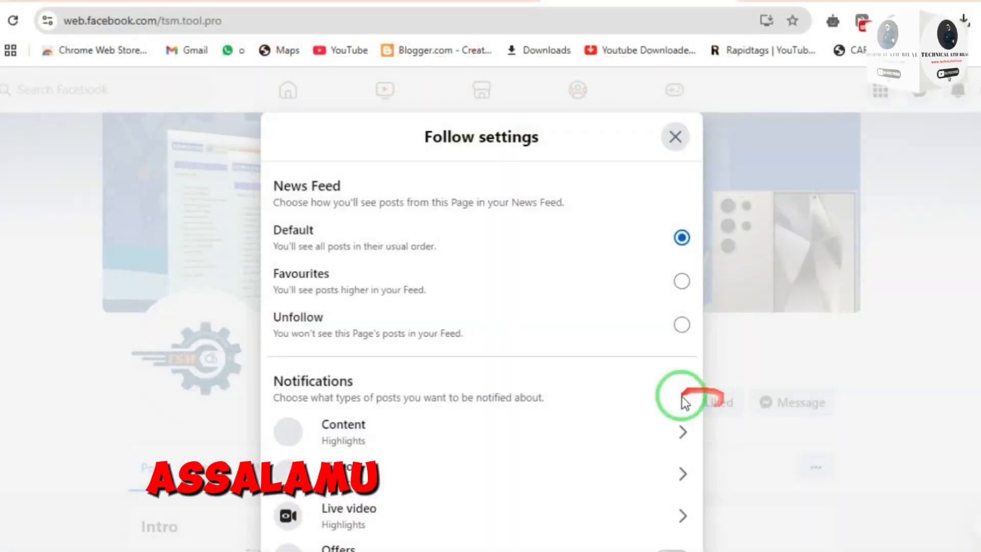
Close Follow settings and scroll into the TSM TOOL giveaway post's offer and entry details
click(675, 136)
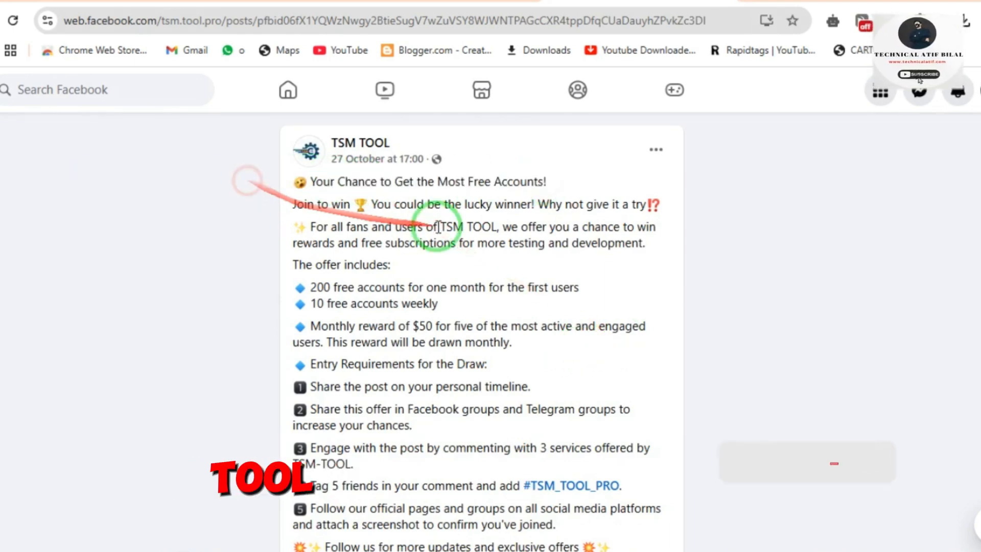
scroll(down, 3)
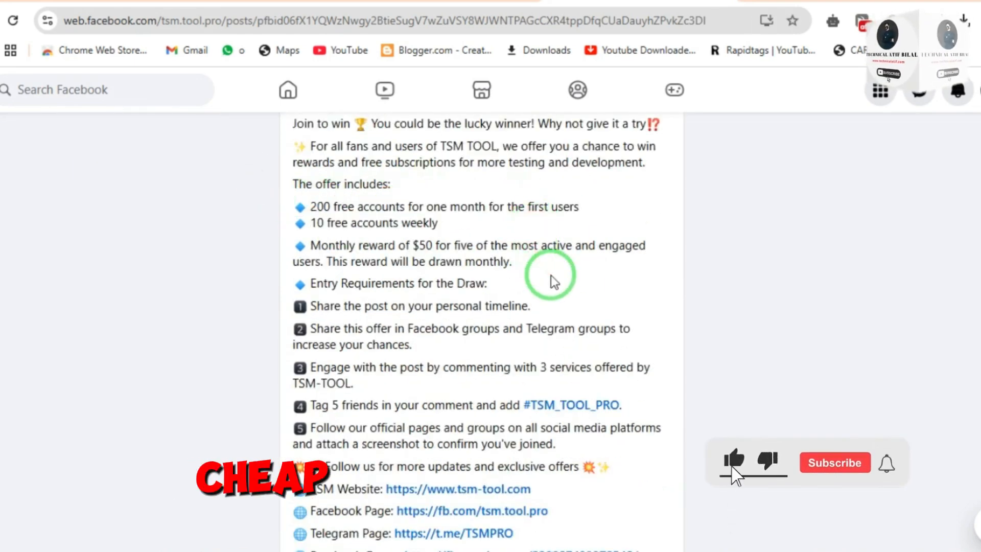
click(834, 462)
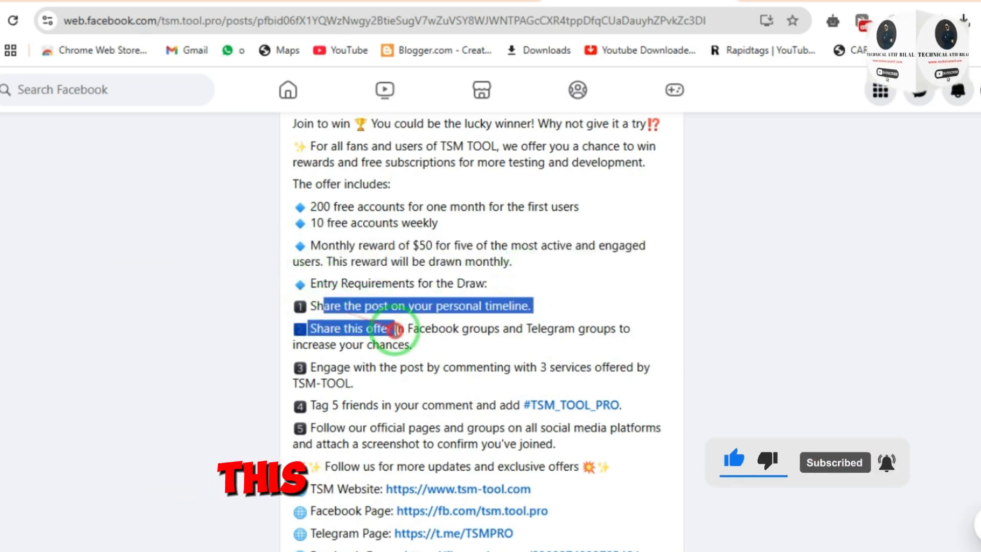
scroll(down, 3)
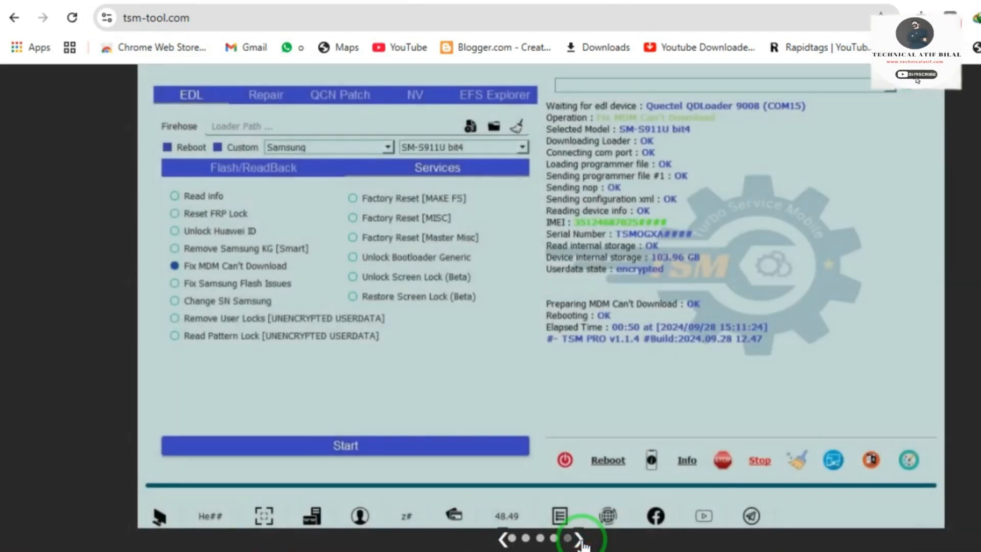
Flip through the tool screenshots carousel and scroll to the V1.1.4 changelog
click(579, 539)
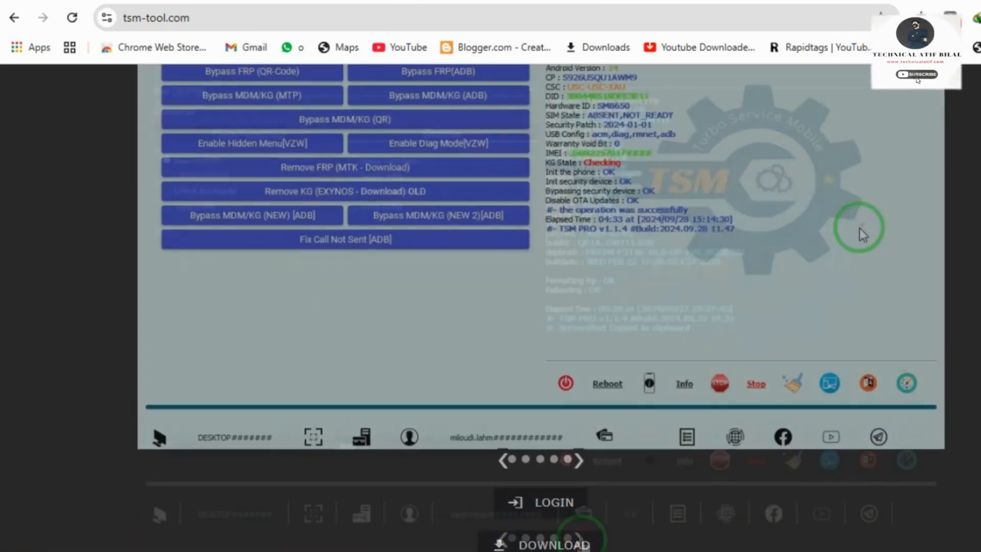
click(553, 542)
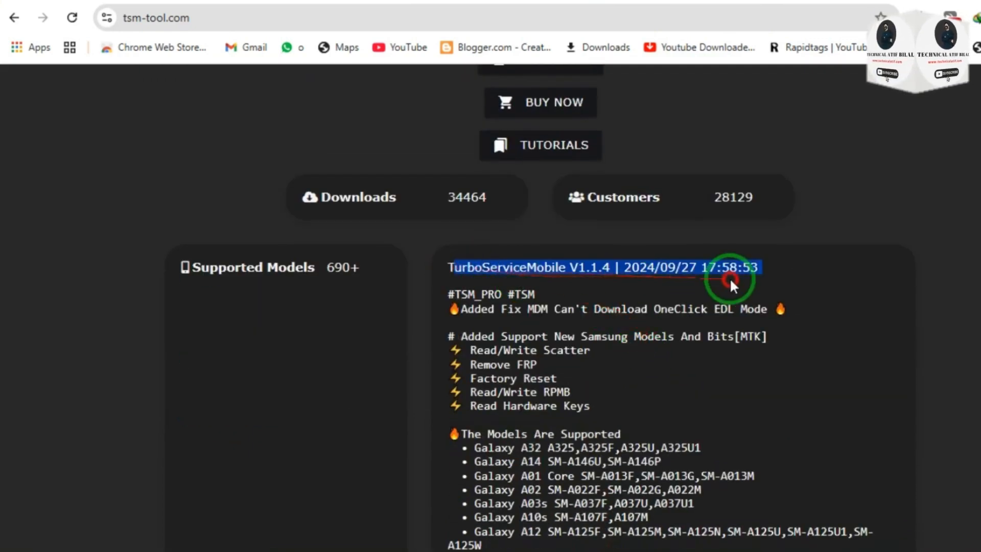
scroll(down, 3)
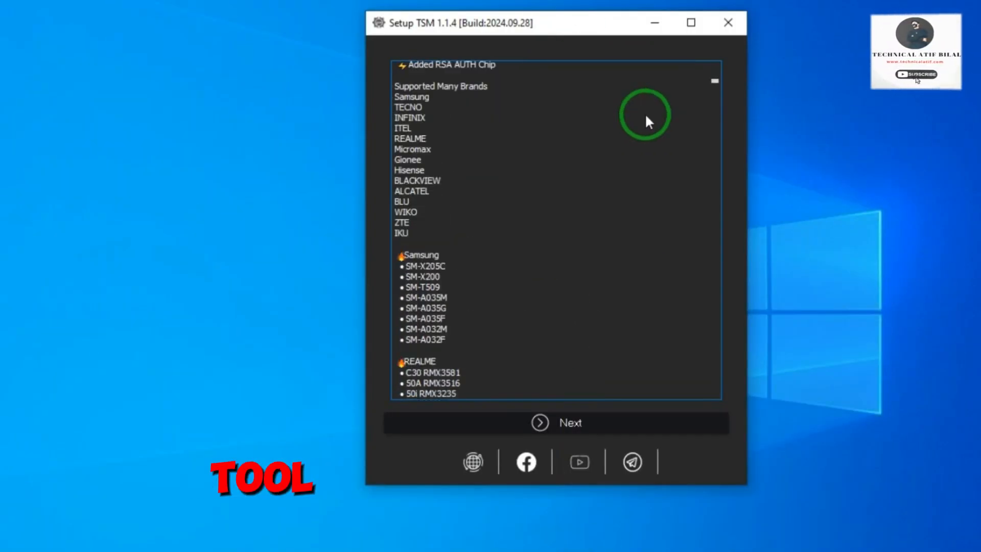
Scroll the feature list, install TSM 1.1.4 and close the installer after success
scroll(down, 3)
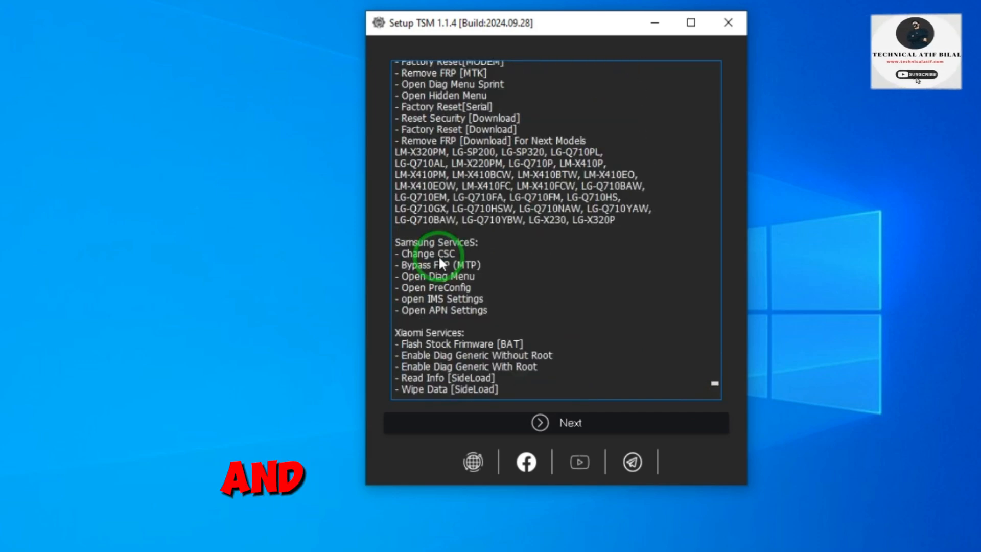
scroll(down, 3)
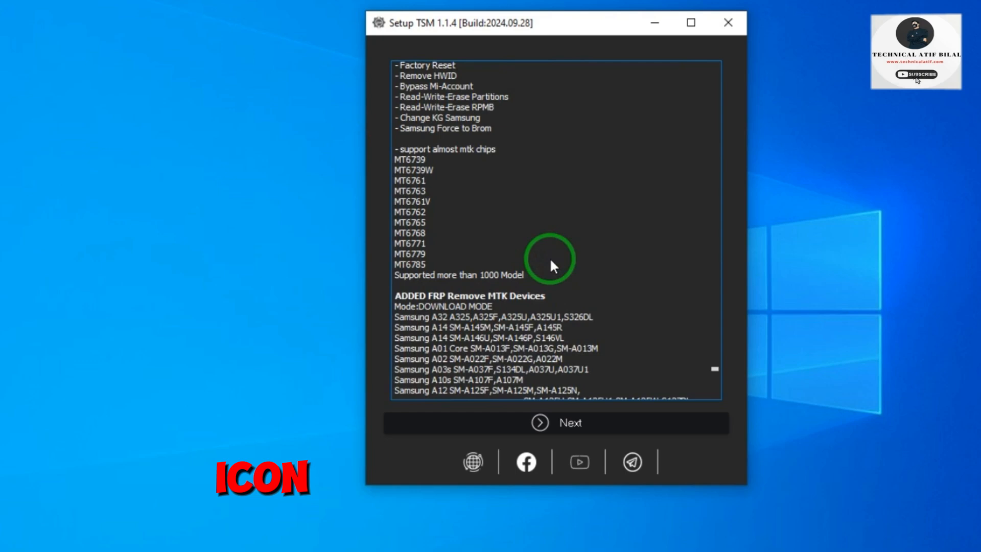
click(556, 422)
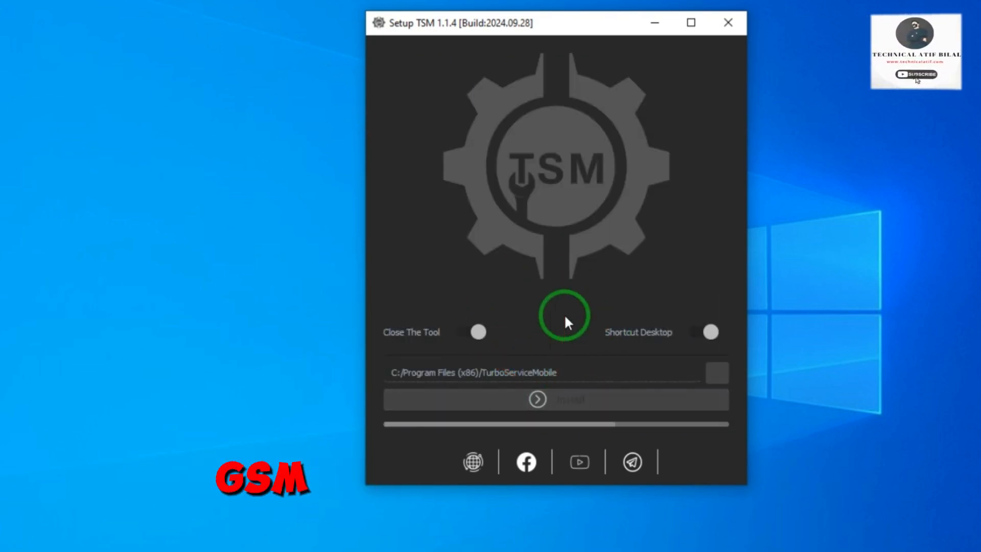
click(556, 399)
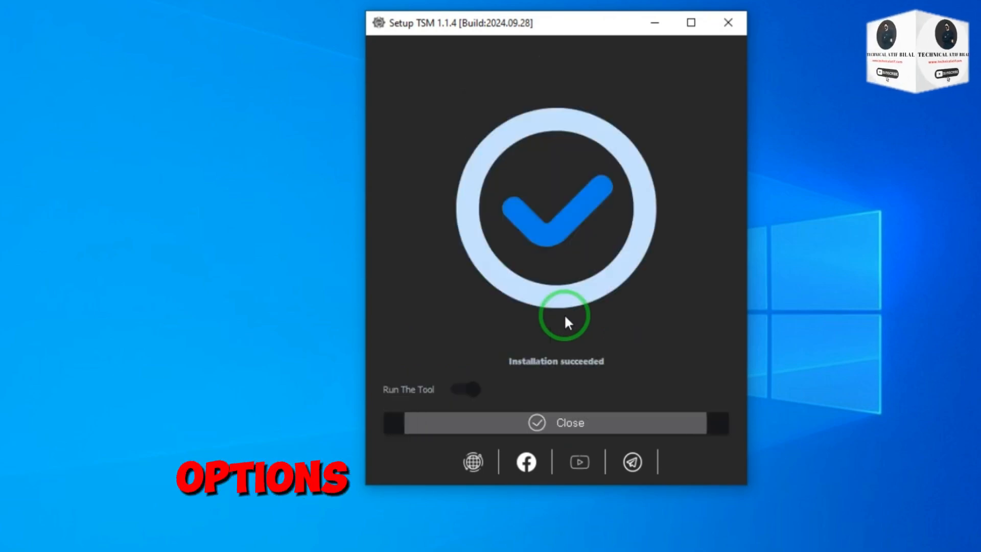
click(556, 422)
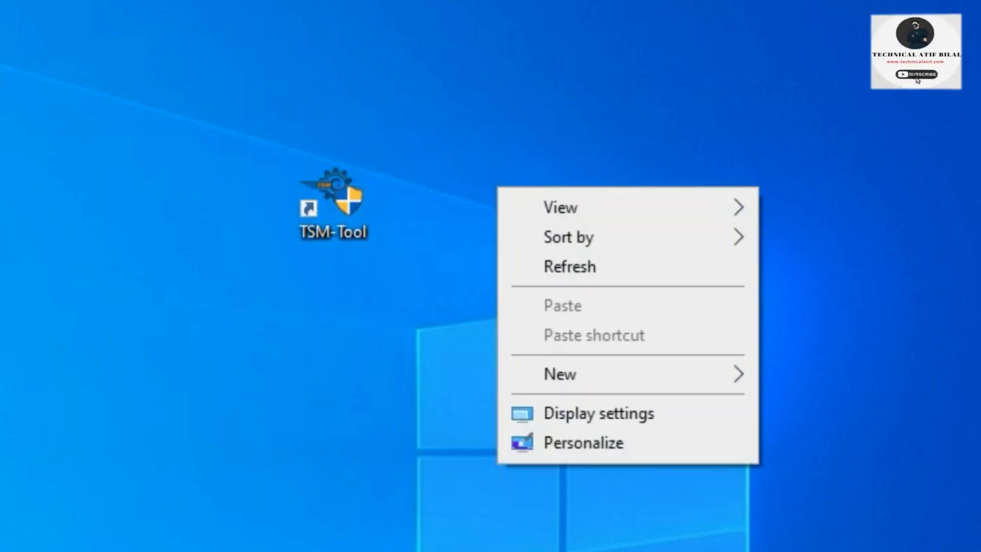
Launch the TSM-Tool shortcut, enter the account credentials and sign in
click(651, 328)
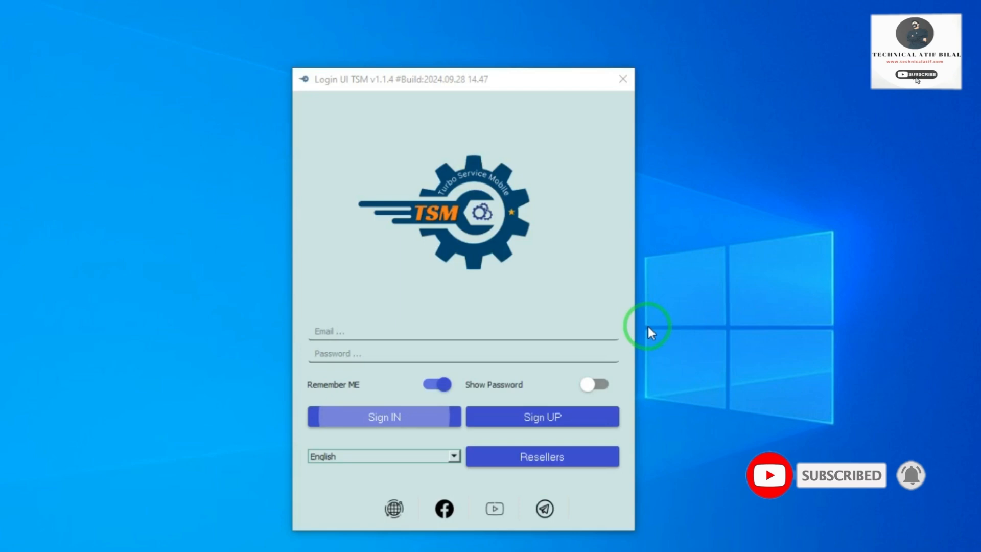
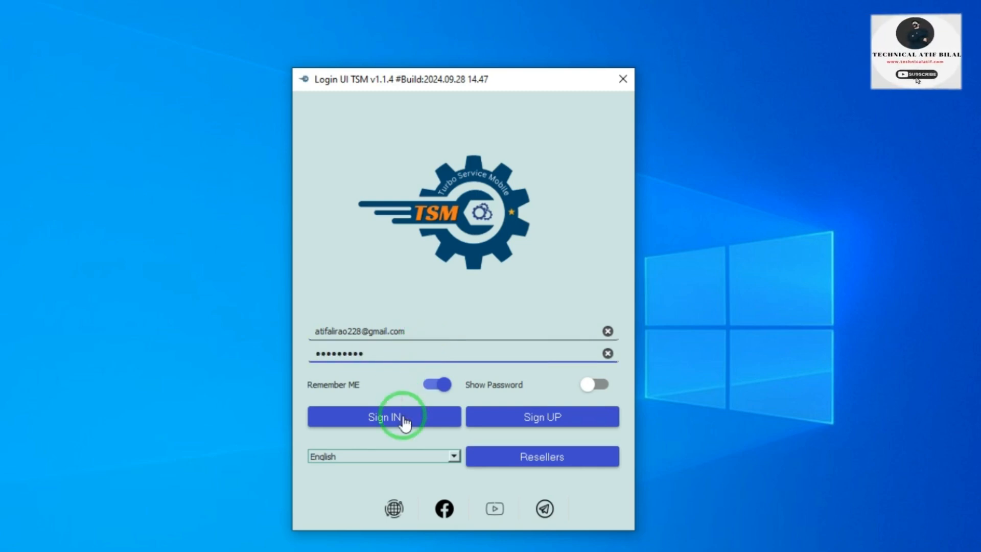
click(383, 417)
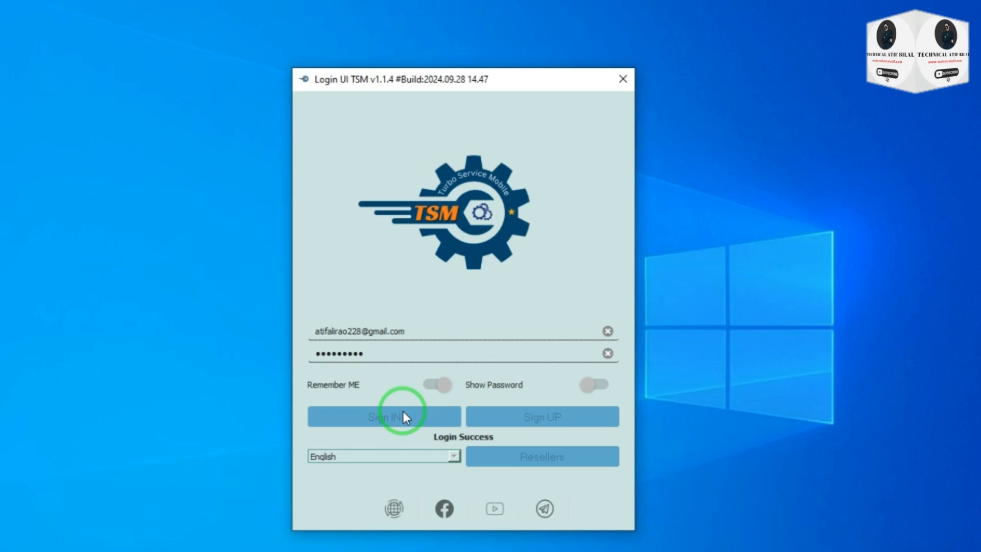
click(383, 416)
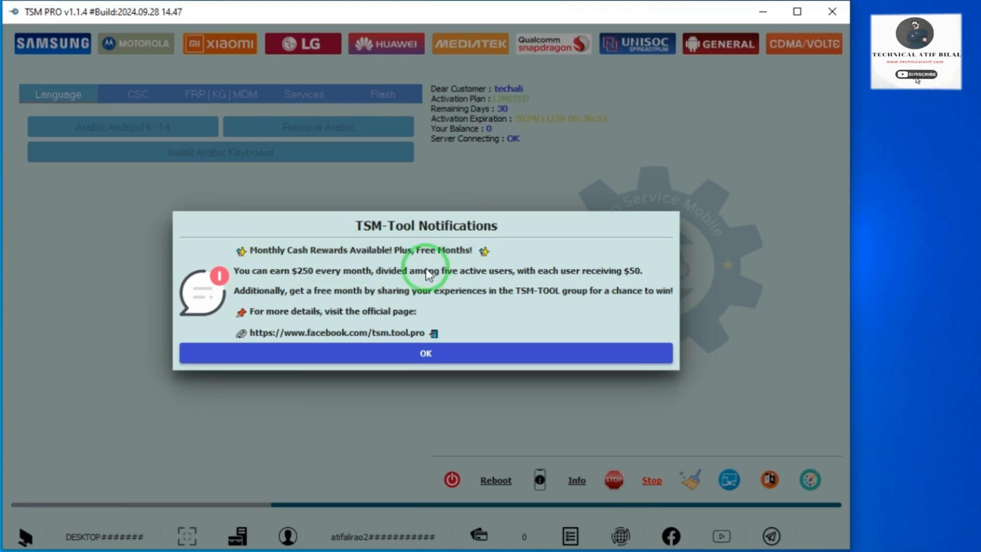
mouse_move(428, 306)
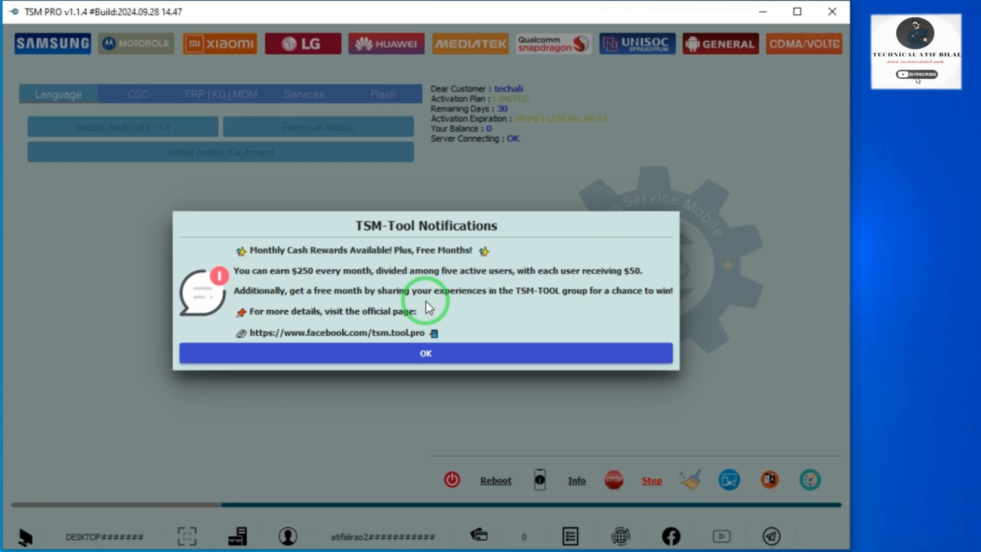
Dismiss the rewards notification, scroll the 1.1.4 changelog and close it
click(425, 353)
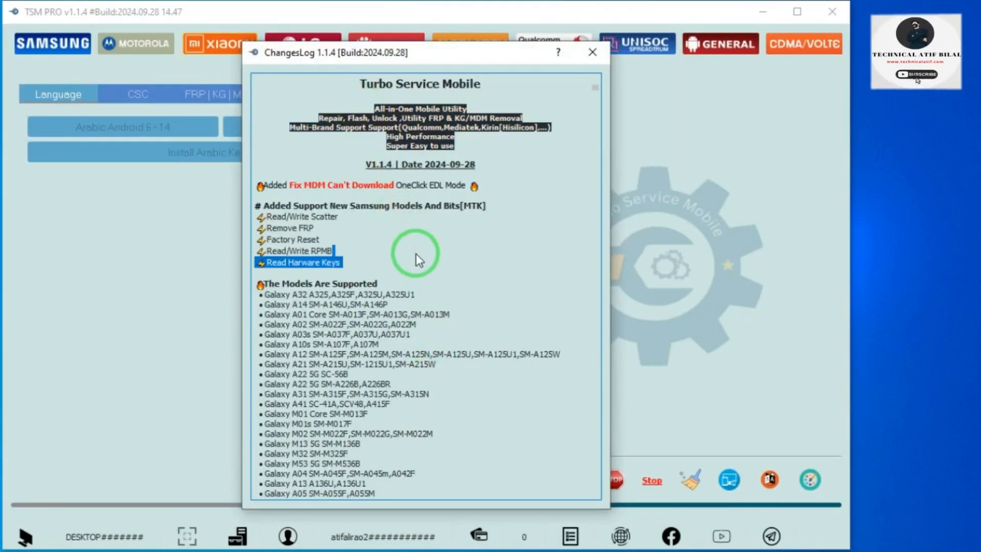
scroll(down, 3)
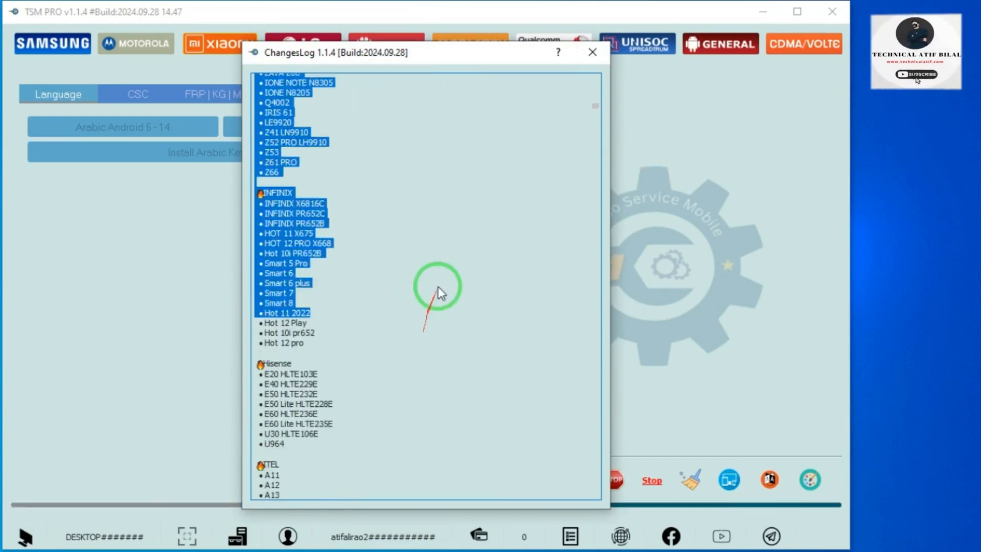
click(592, 52)
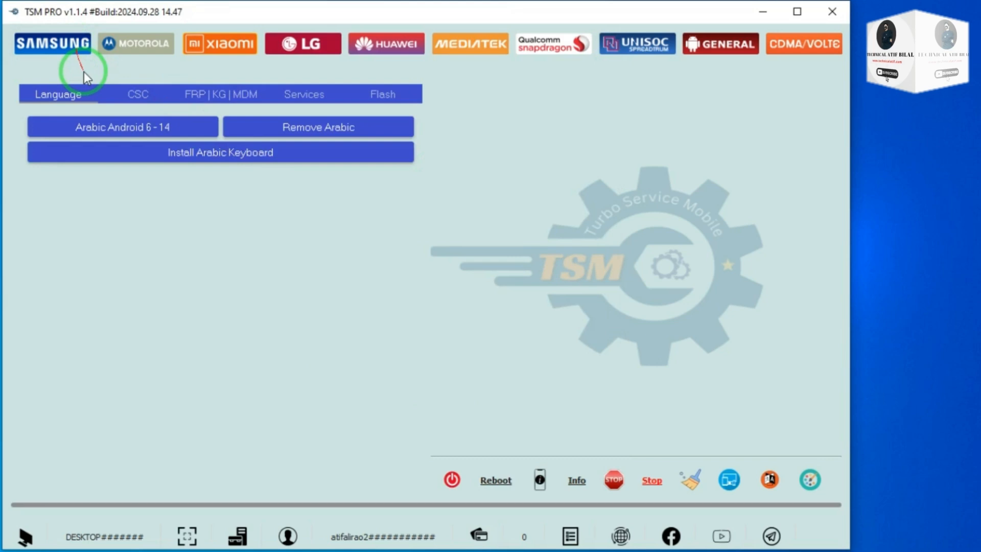
View Samsung's FRP | KG | MDM tools, then switch to the Flash panel
click(219, 94)
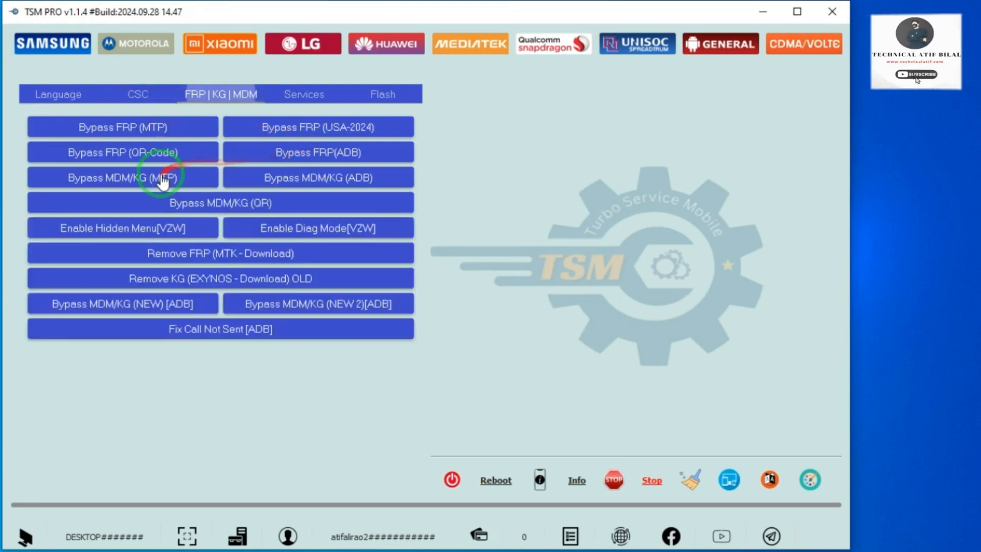
mouse_move(303, 182)
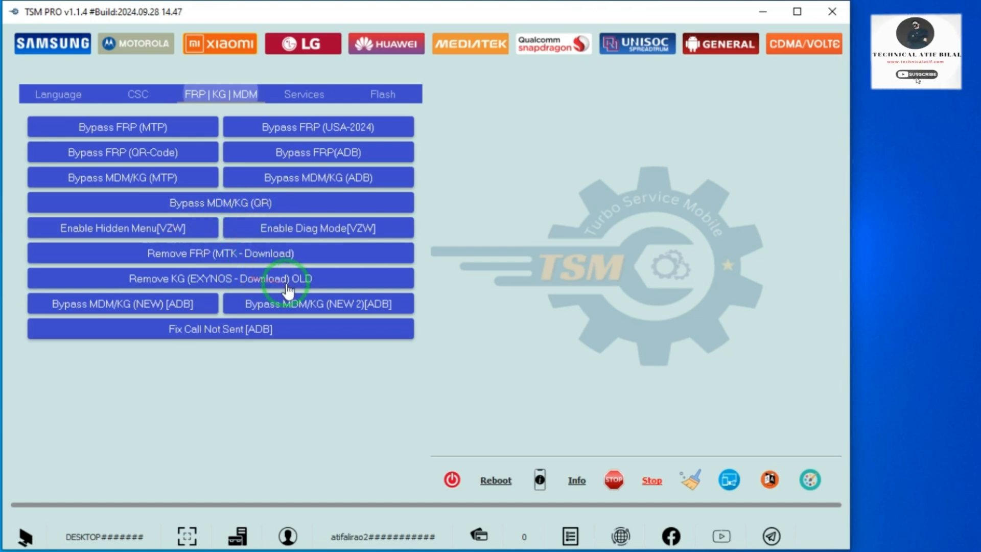
mouse_move(154, 315)
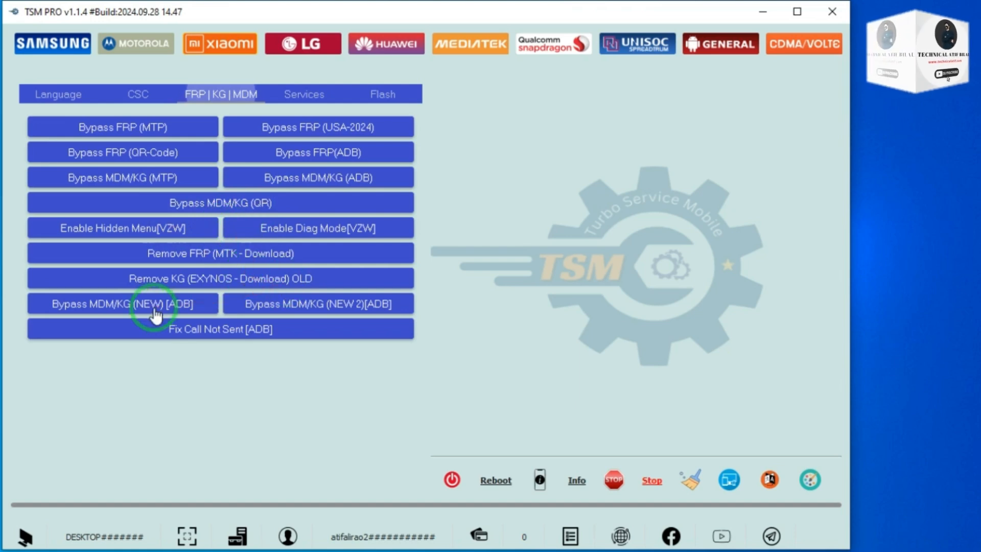
click(305, 94)
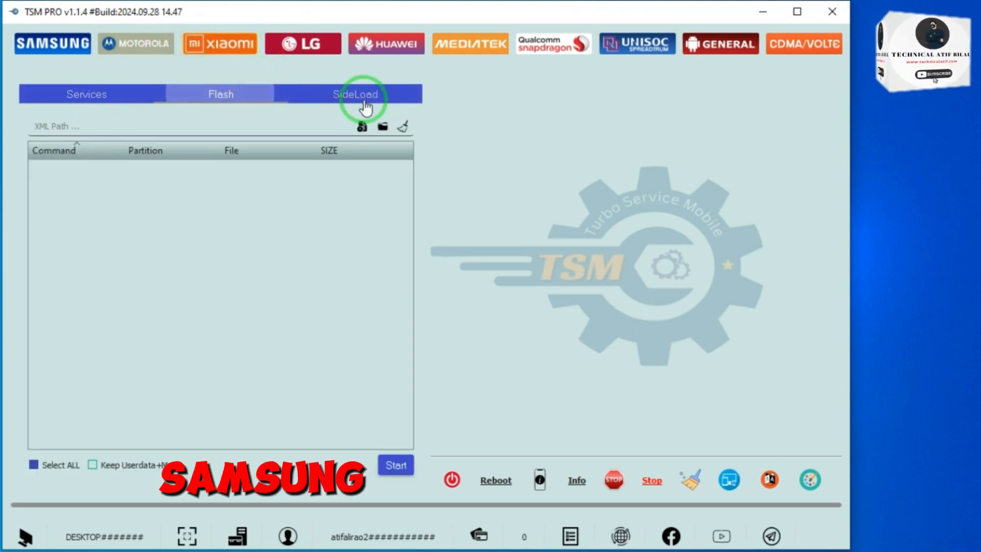
Cycle through Motorola, LG and MediaTek service tabs, ending on Qualcomm EDL
click(86, 94)
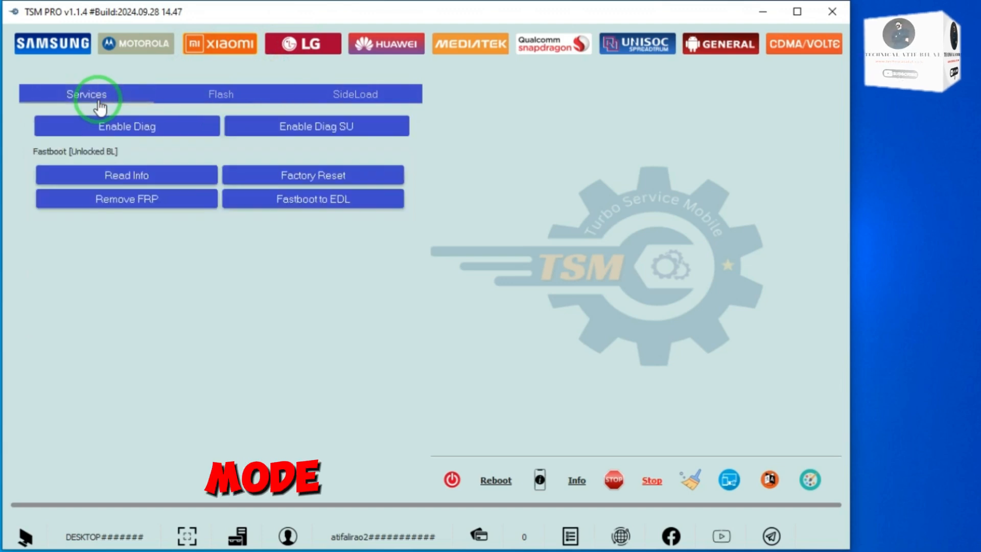
click(385, 44)
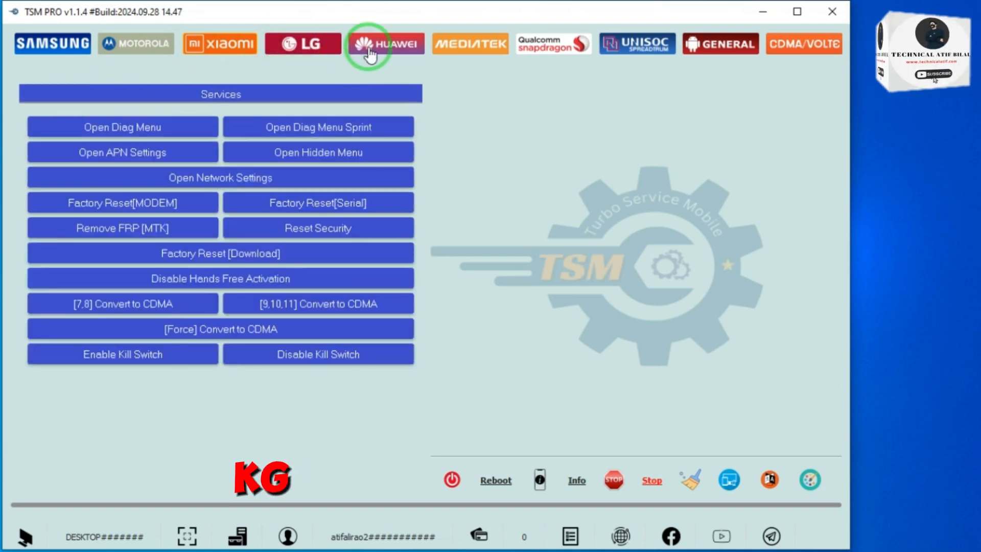
click(385, 44)
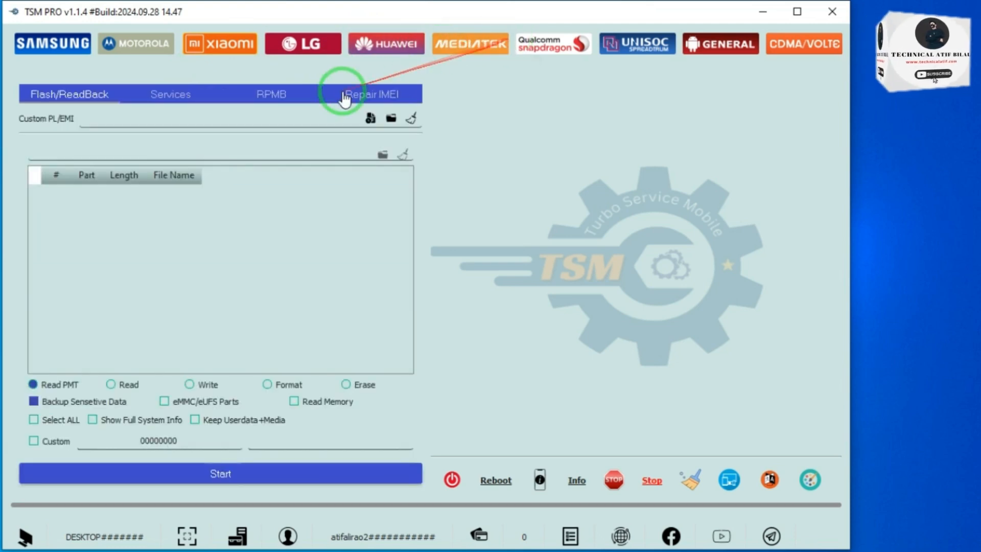
click(371, 94)
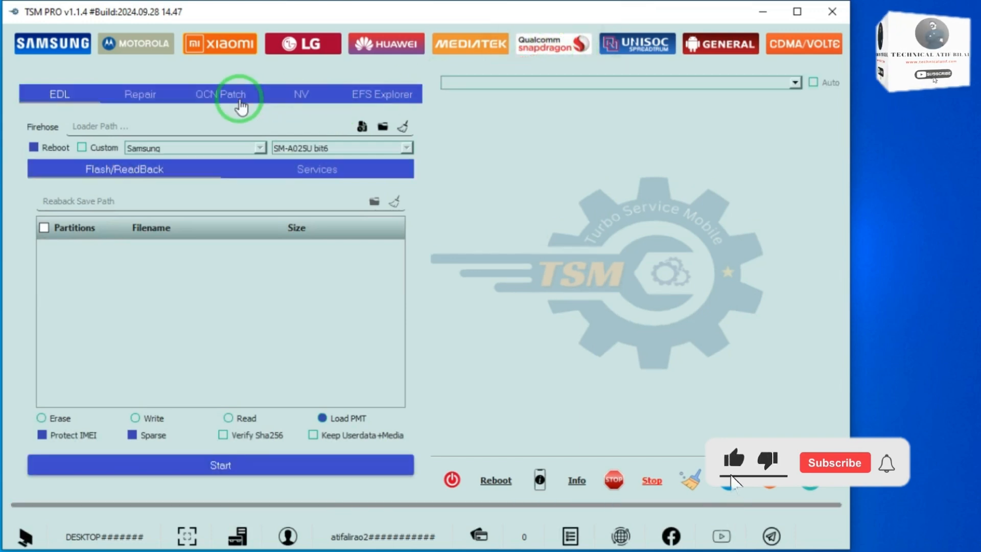
Select Remove Samsung KG [Smart] under EDL Services, then show the EFS Explorer
click(317, 168)
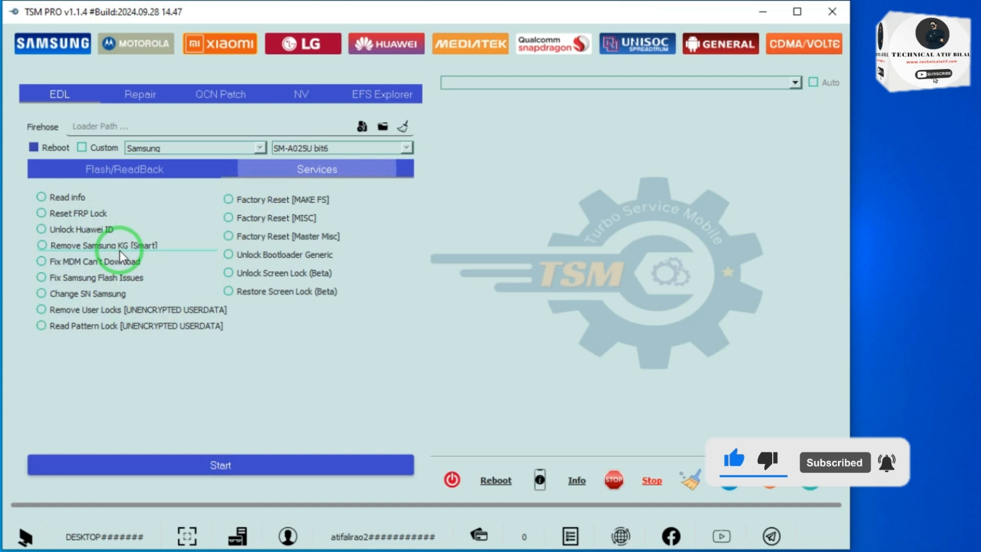
click(41, 245)
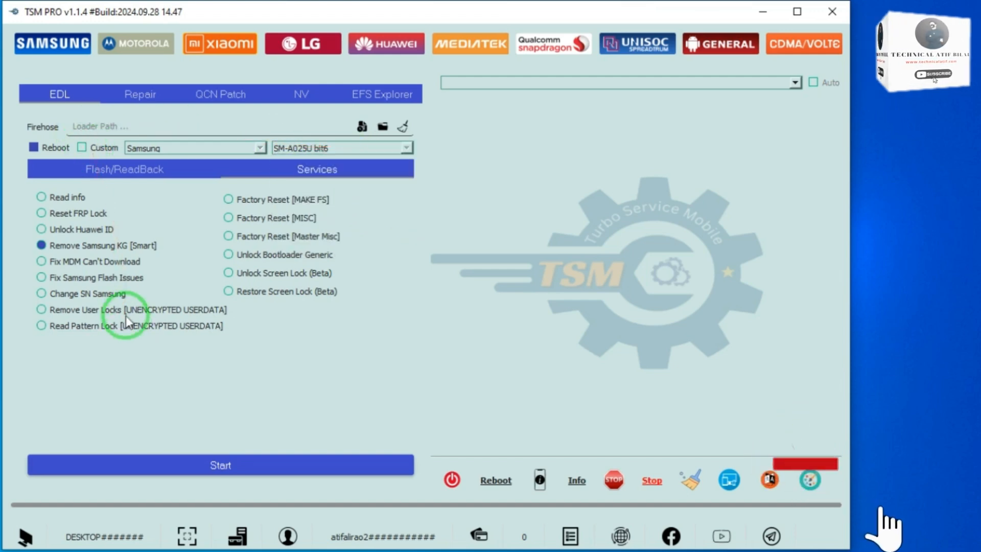
click(301, 94)
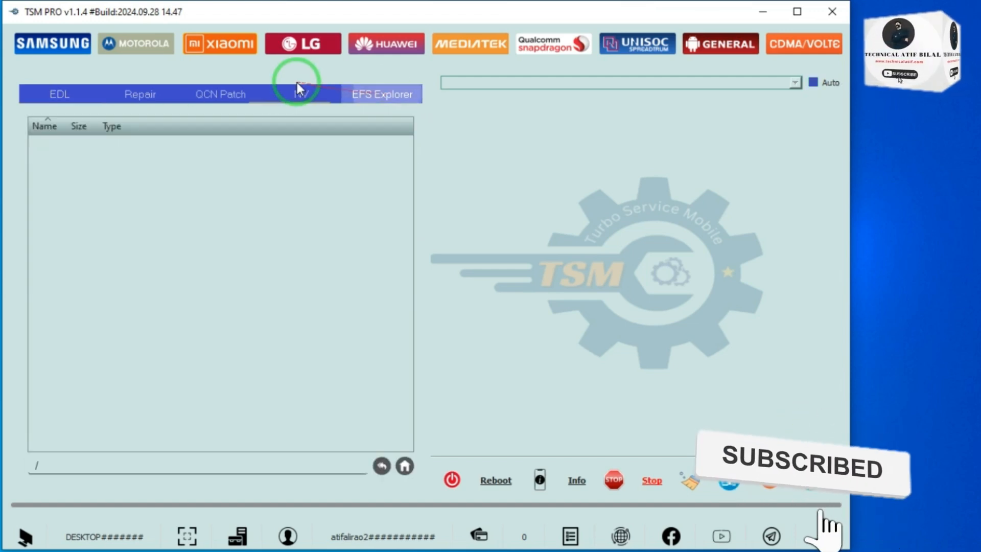
Show the UNISOC flash panel, then the CDMA/VOLTE carrier settings tools
click(637, 43)
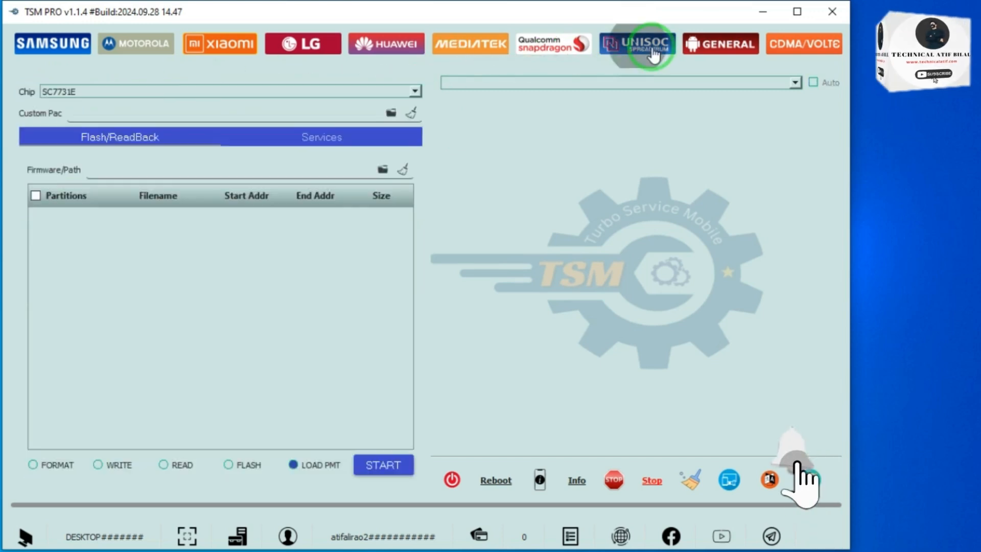
click(720, 43)
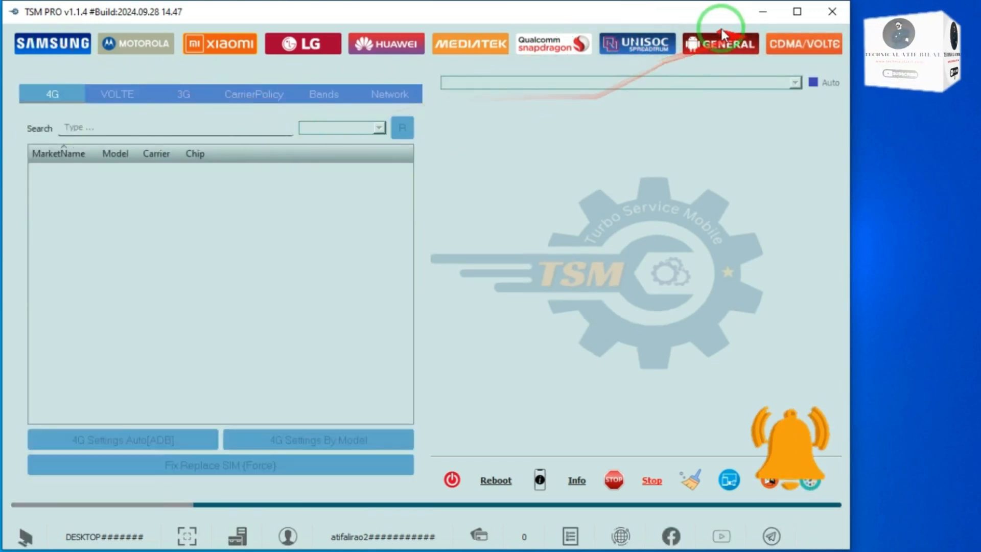